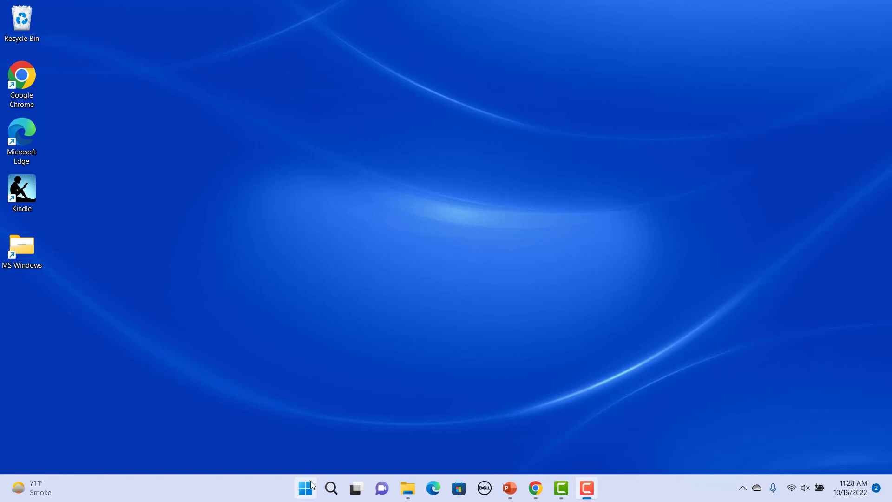
mouse_move(305, 488)
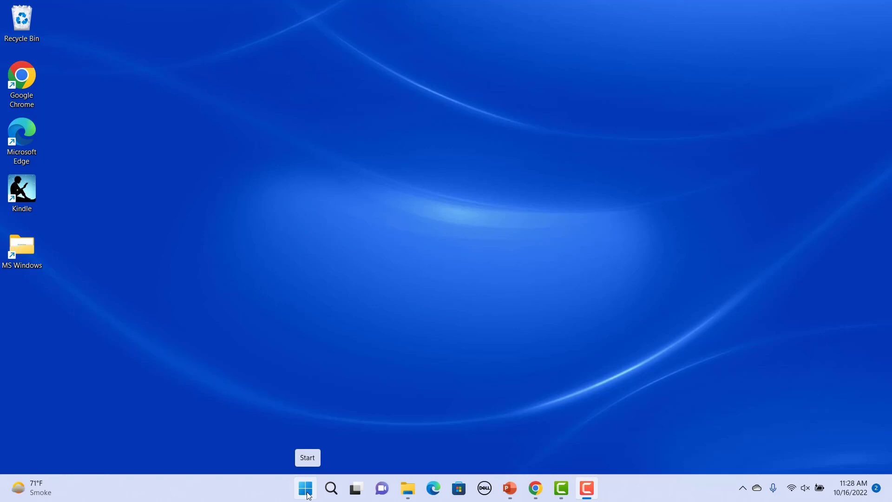
mouse_move(273, 498)
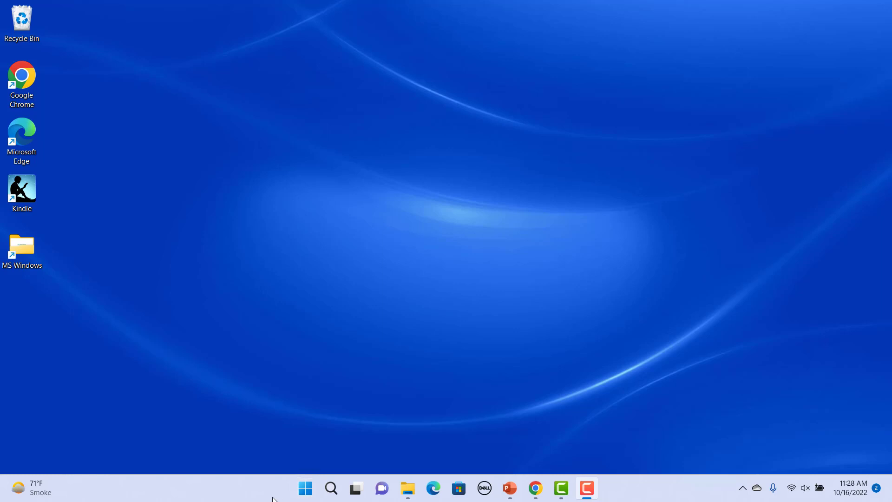
Step: Bring up the Start menu showing its Pinned and Recommended apps
left_click(304, 487)
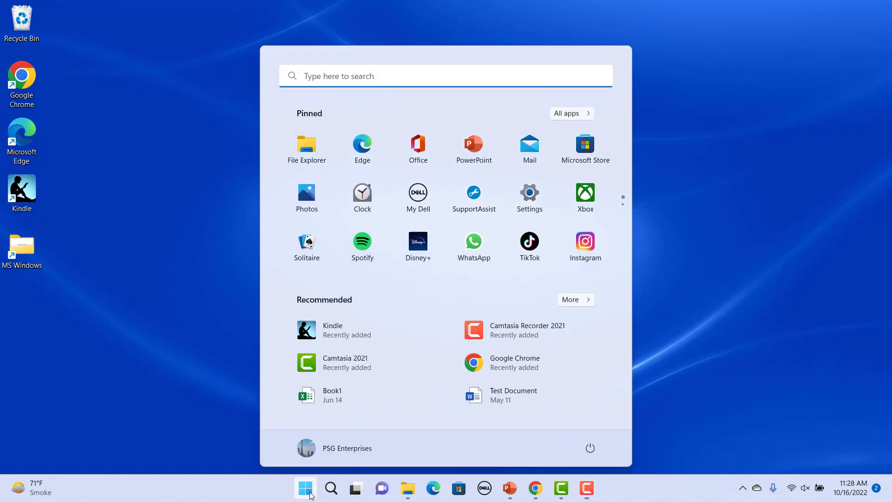
mouse_move(673, 443)
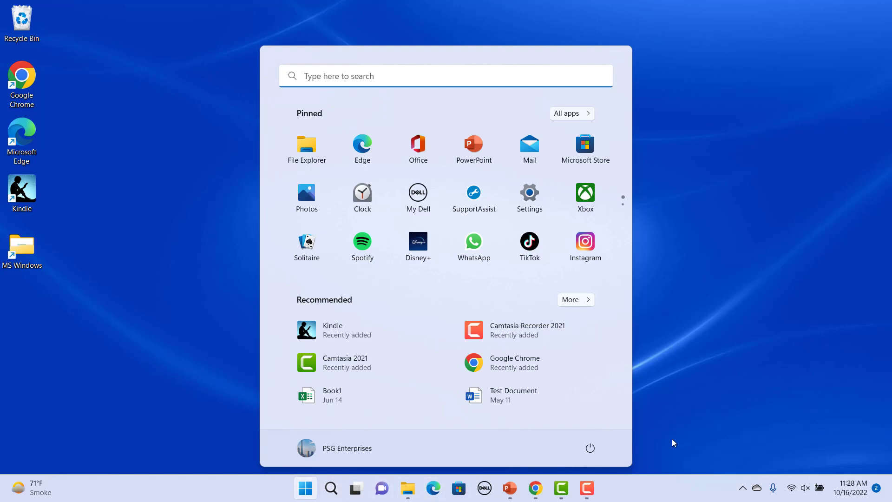
mouse_move(590, 448)
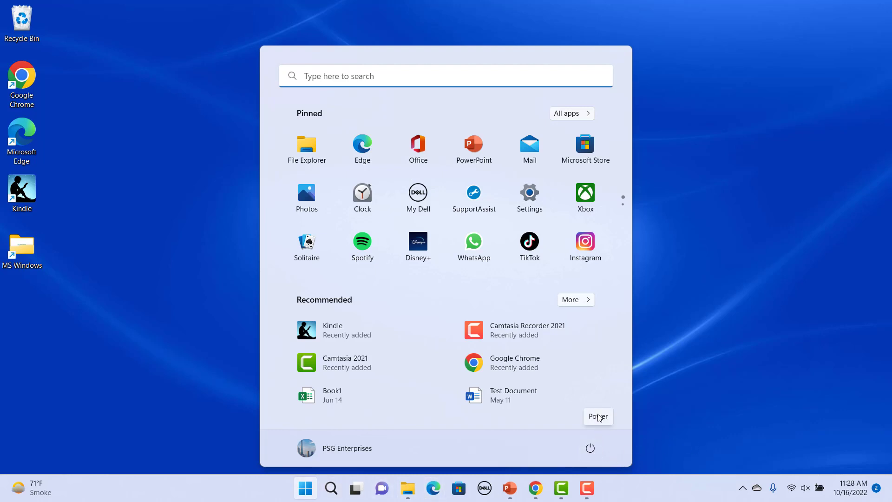
scroll("down", 3)
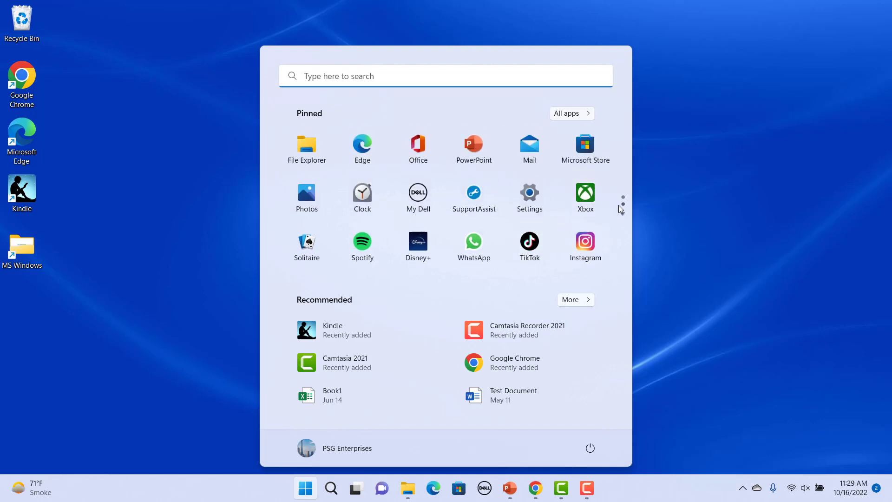
mouse_move(624, 216)
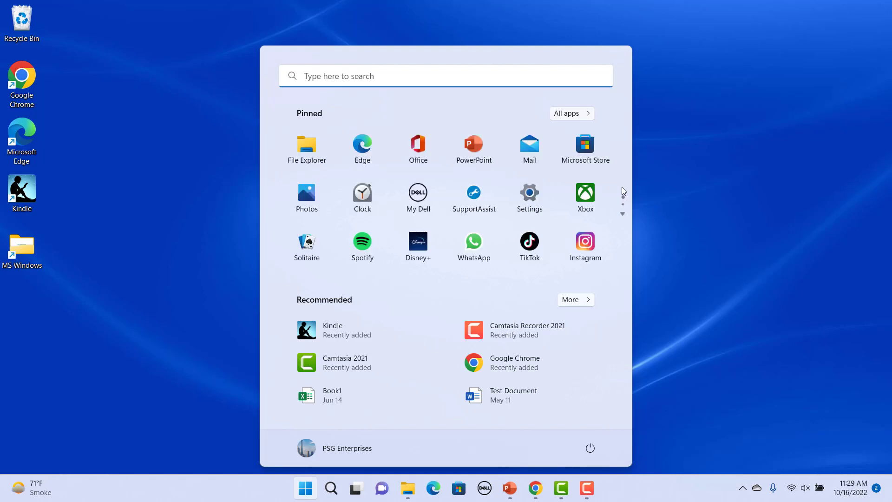
mouse_move(565, 116)
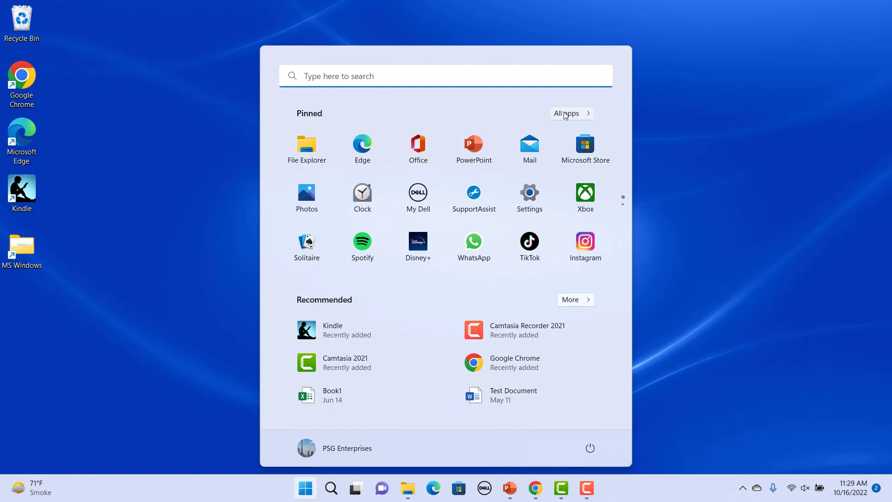
left_click(567, 113)
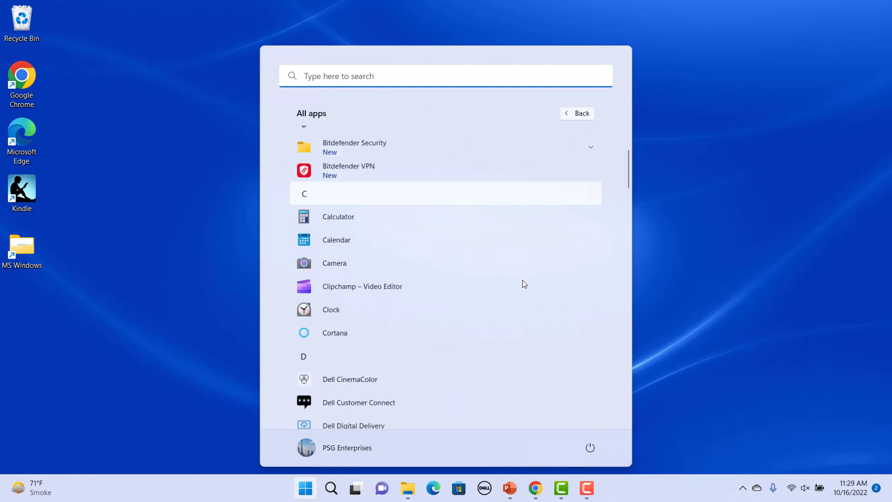
scroll("down", 3)
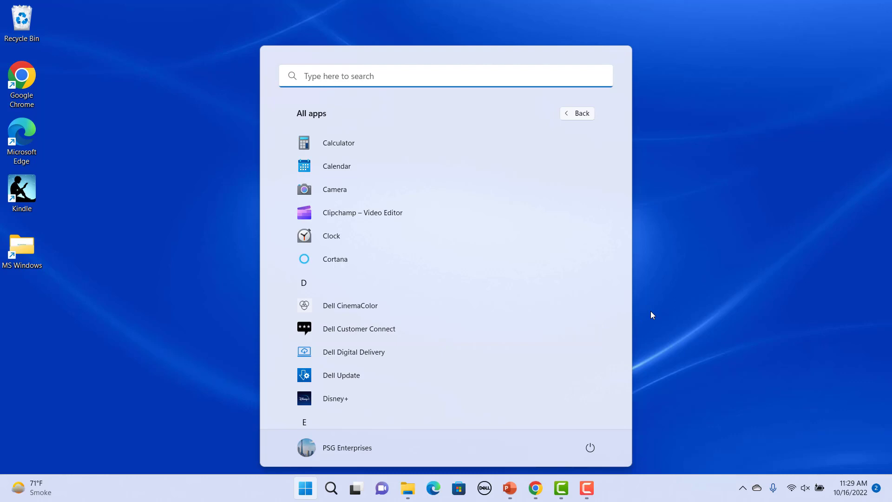
mouse_move(584, 119)
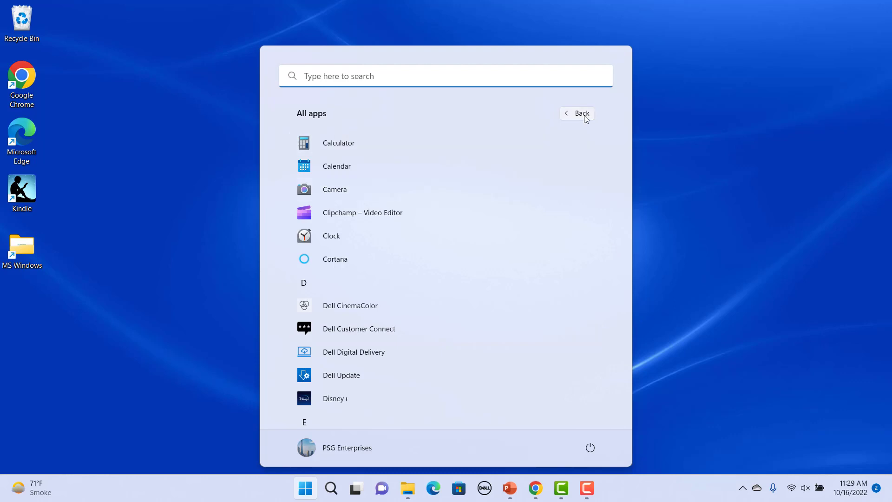
left_click(578, 112)
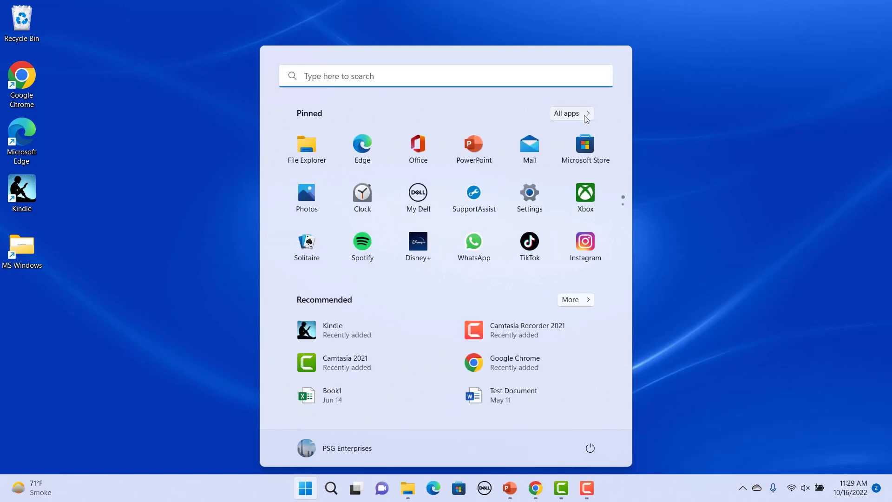
mouse_move(652, 321)
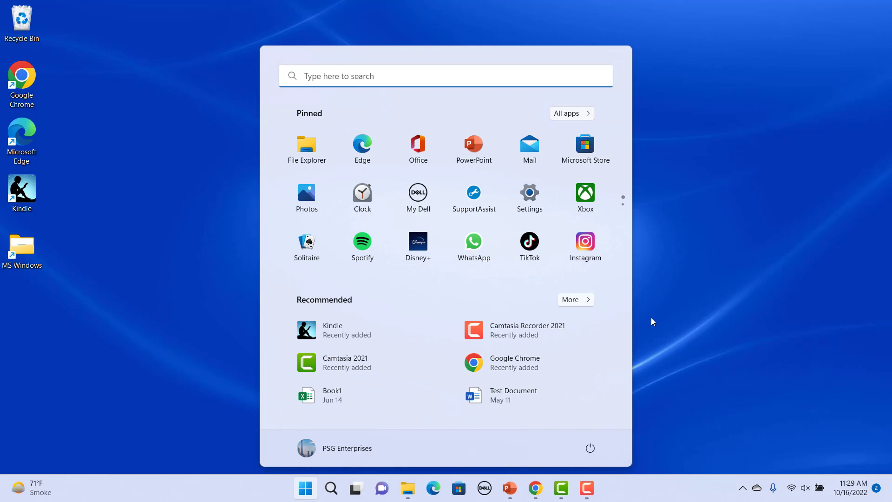
mouse_move(539, 370)
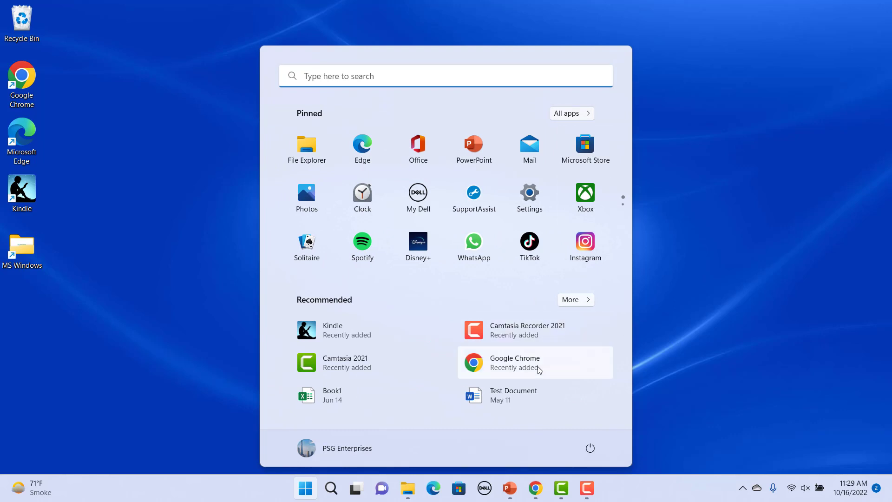
mouse_move(615, 383)
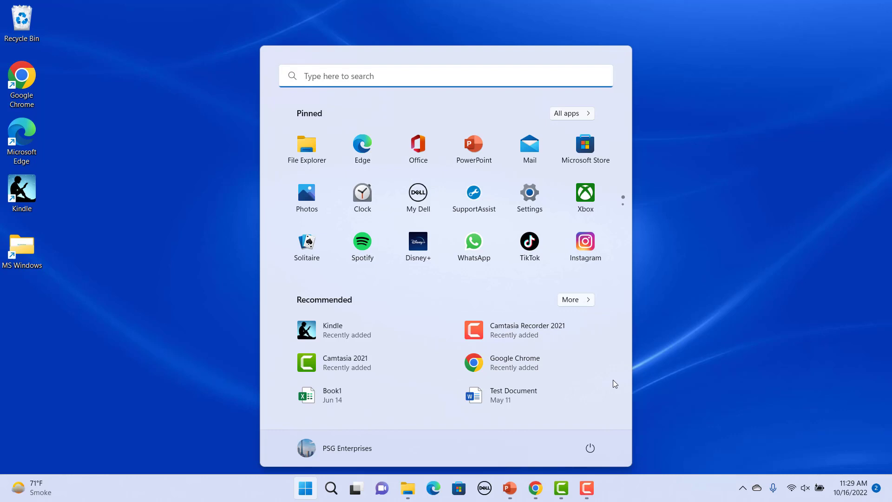
mouse_move(364, 202)
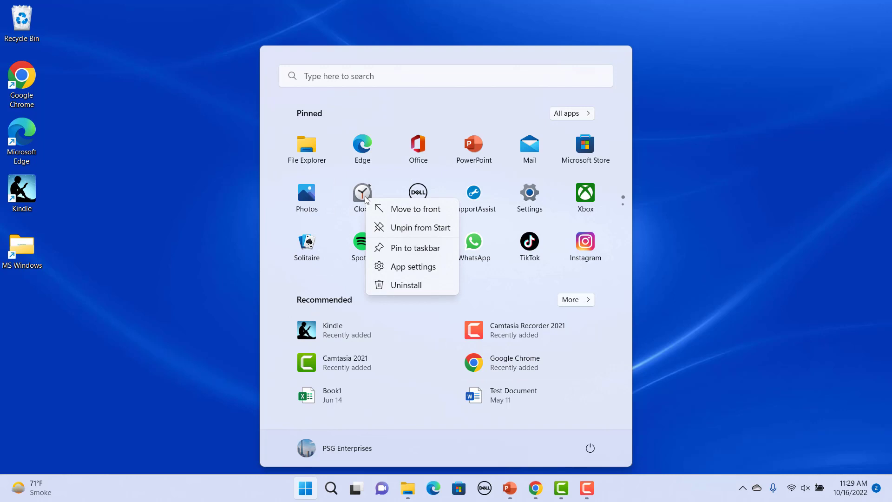
mouse_move(407, 228)
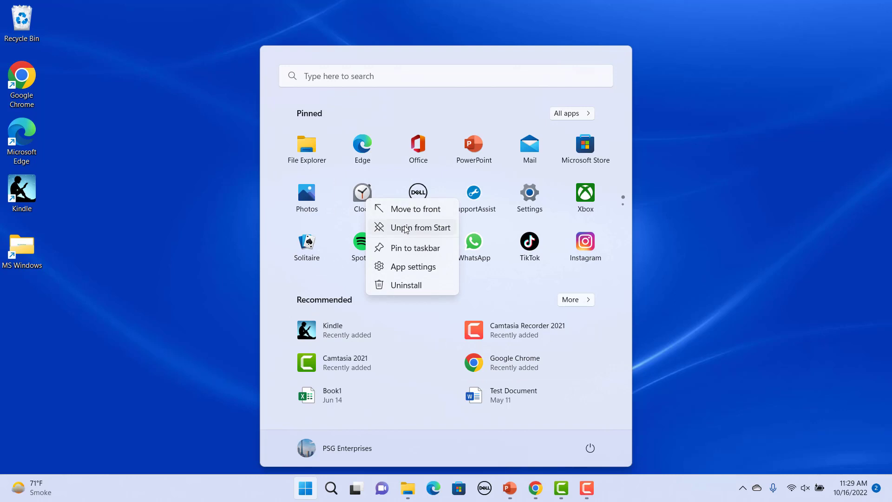
Step: Unpin Clock from Start, browse the All apps list to C, and return to Pinned
left_click(419, 226)
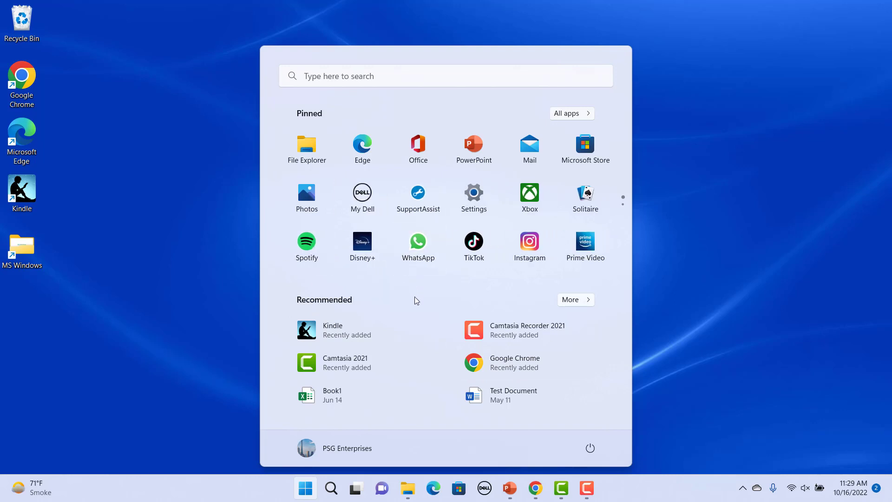
mouse_move(483, 262)
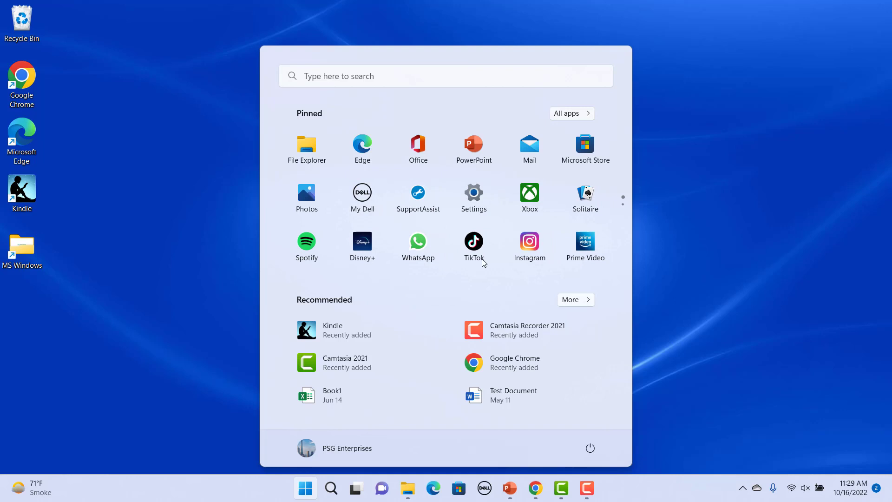
left_click(571, 112)
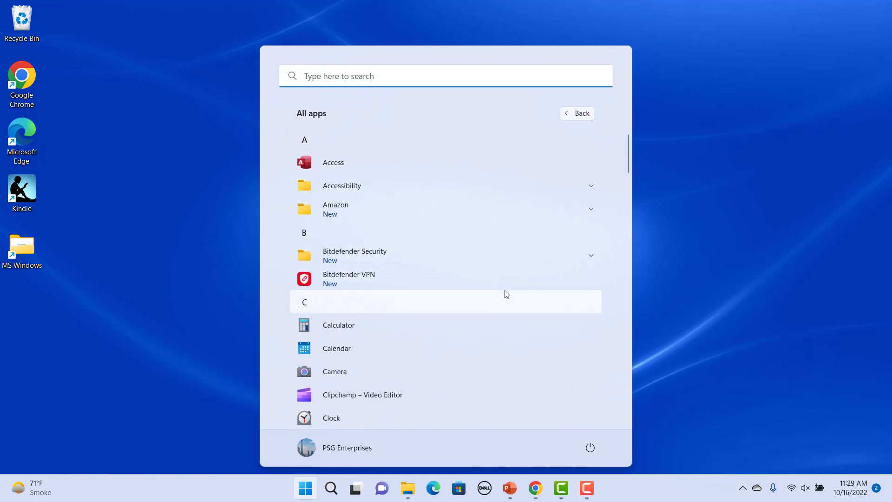
scroll("down", 3)
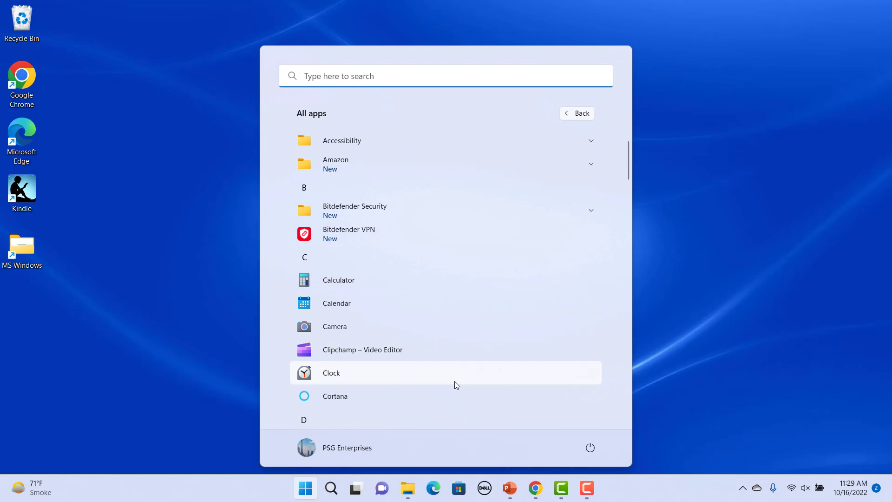
left_click(576, 113)
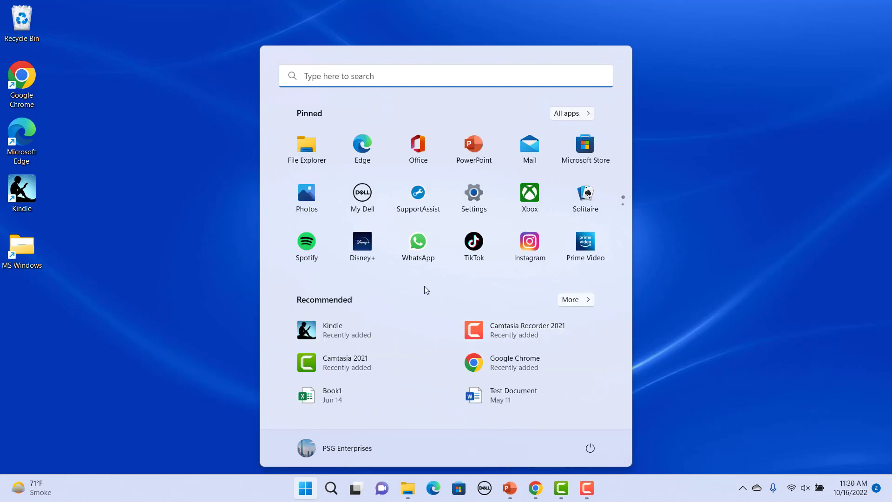
mouse_move(551, 113)
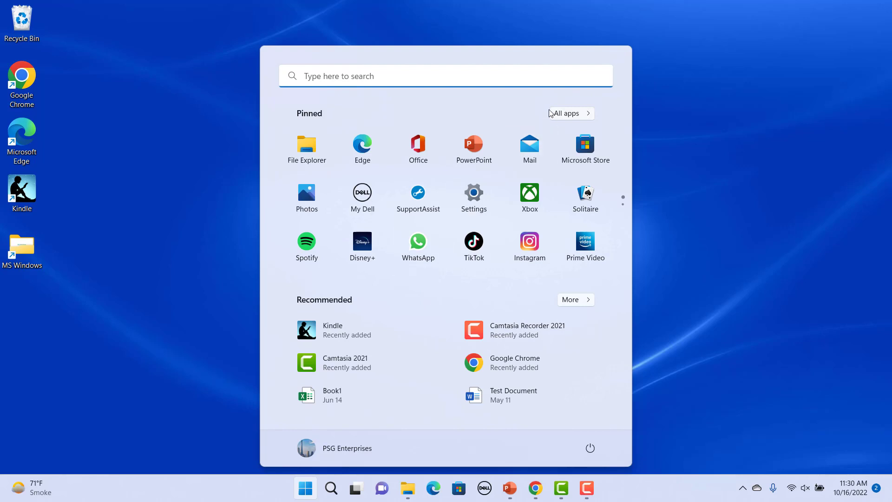
Step: Pin Access to Start from the All apps list so it joins the pinned apps
left_click(571, 112)
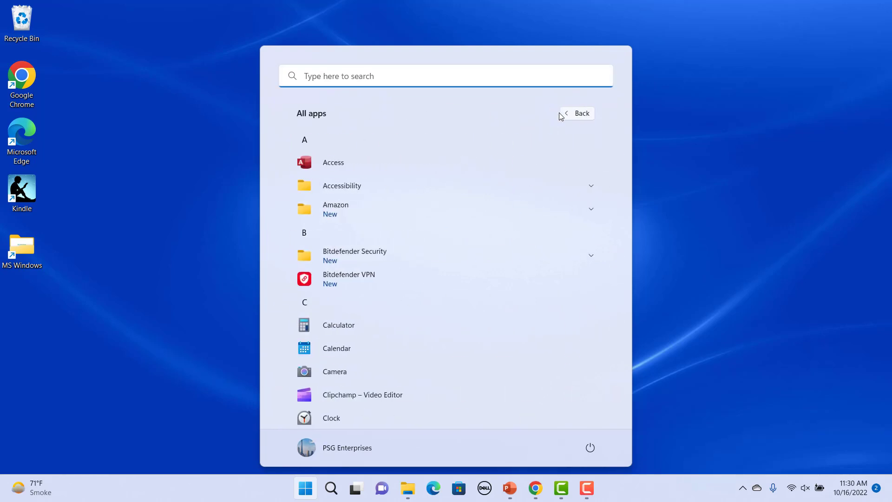
mouse_move(455, 258)
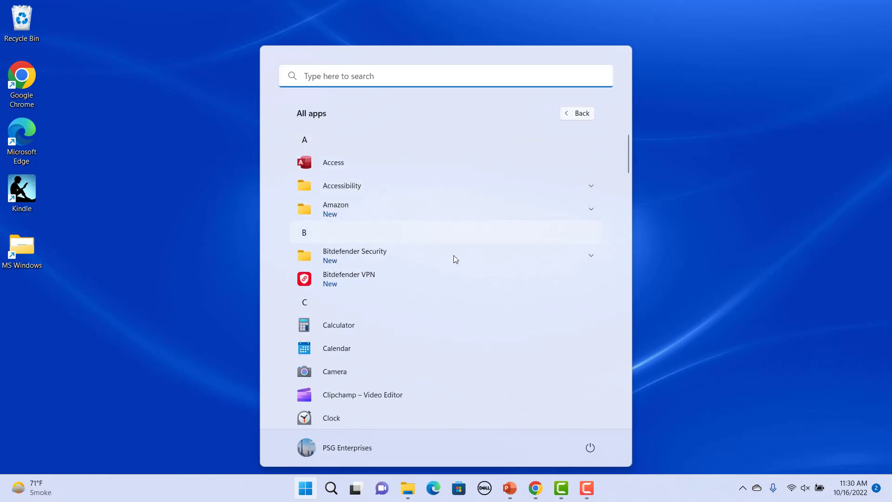
mouse_move(670, 266)
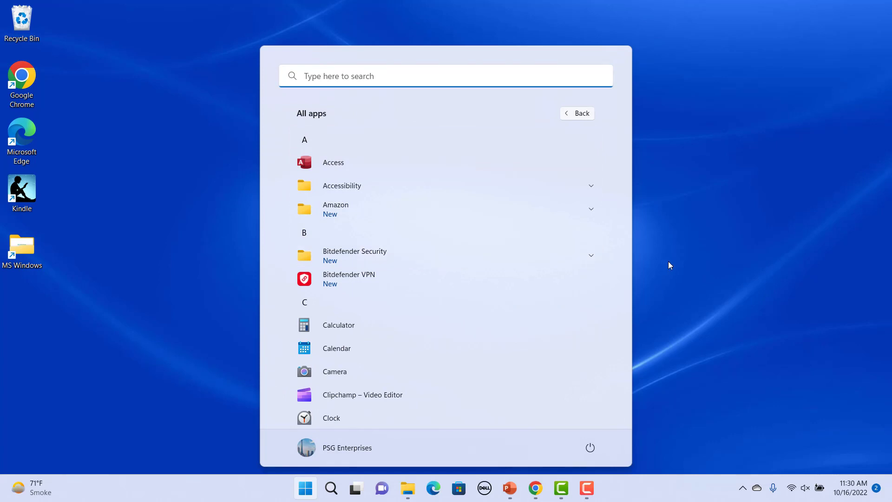
mouse_move(342, 163)
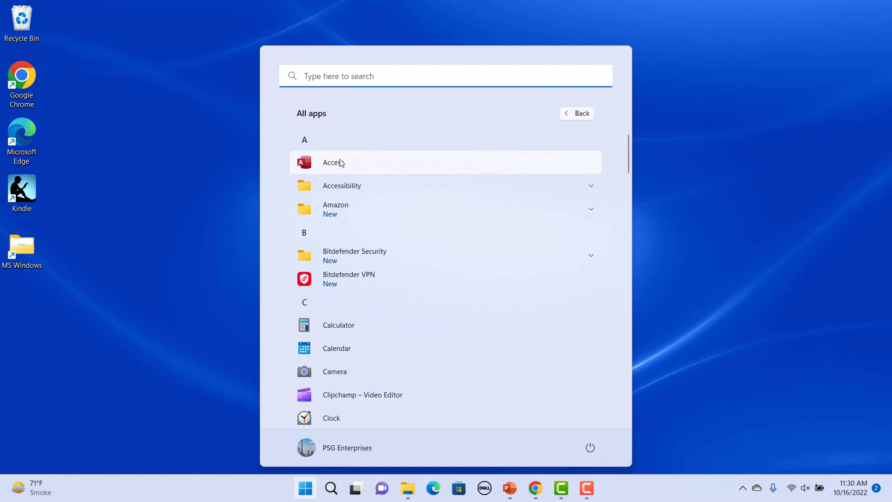
right_click(342, 162)
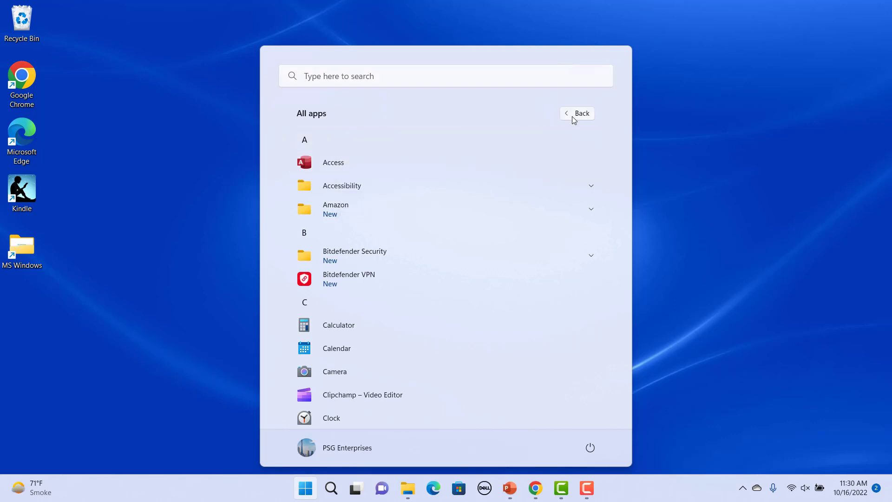
left_click(576, 113)
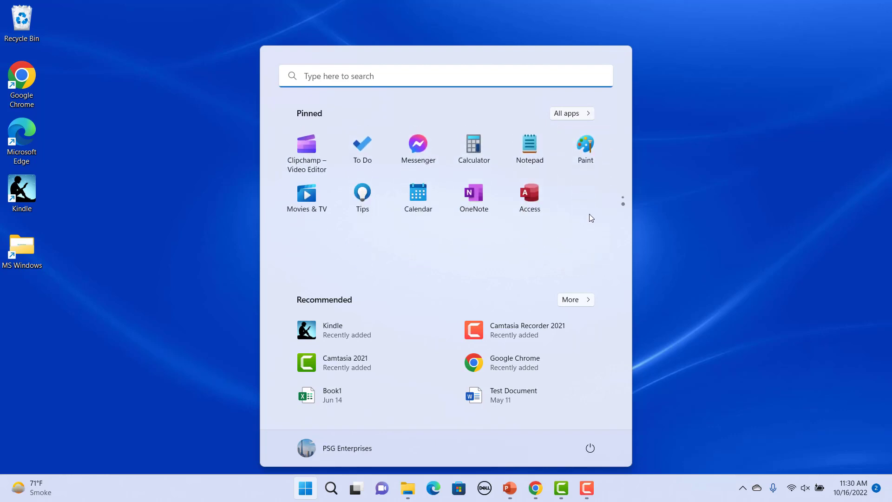
mouse_move(529, 195)
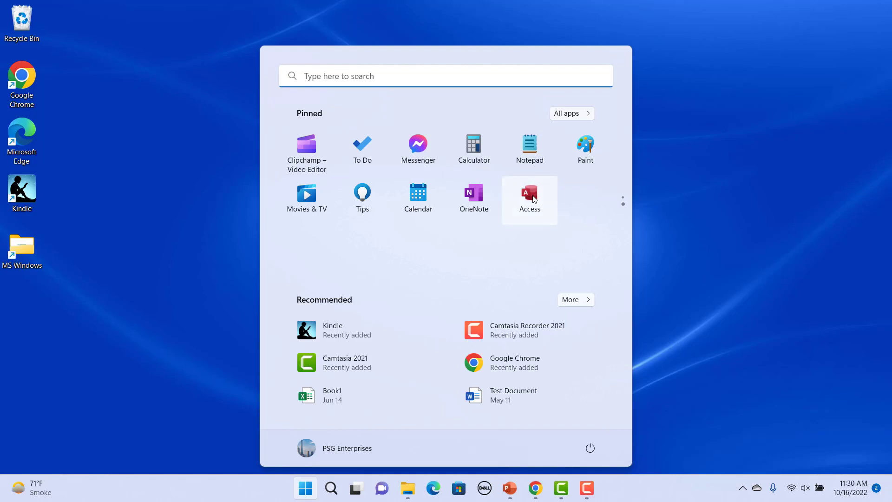
Step: Move Access to the front so it occupies the first pinned slot
left_click(623, 199)
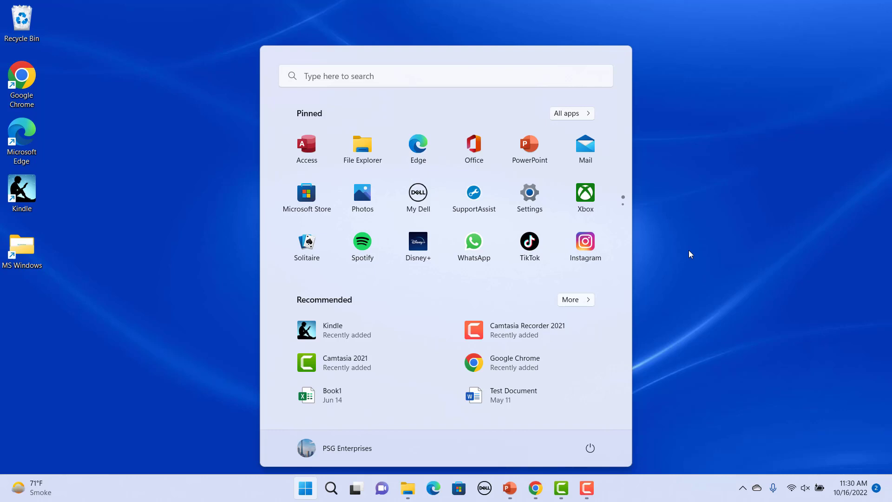
mouse_move(631, 243)
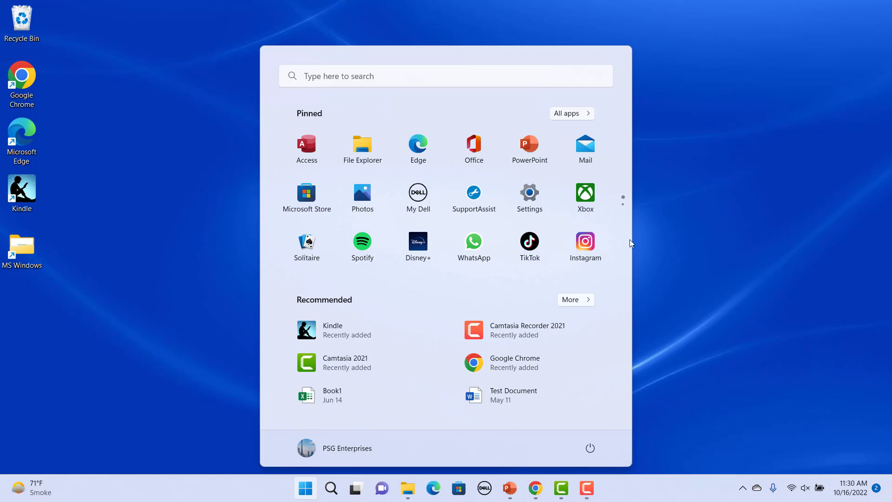
mouse_move(531, 200)
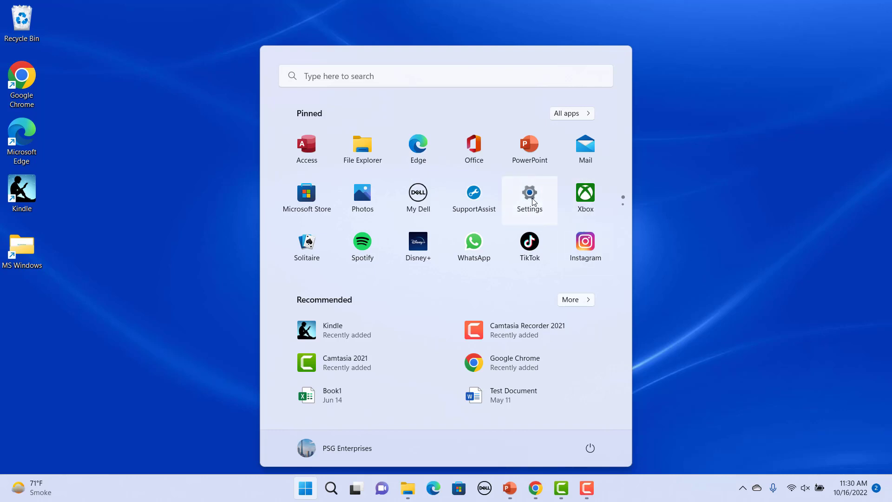